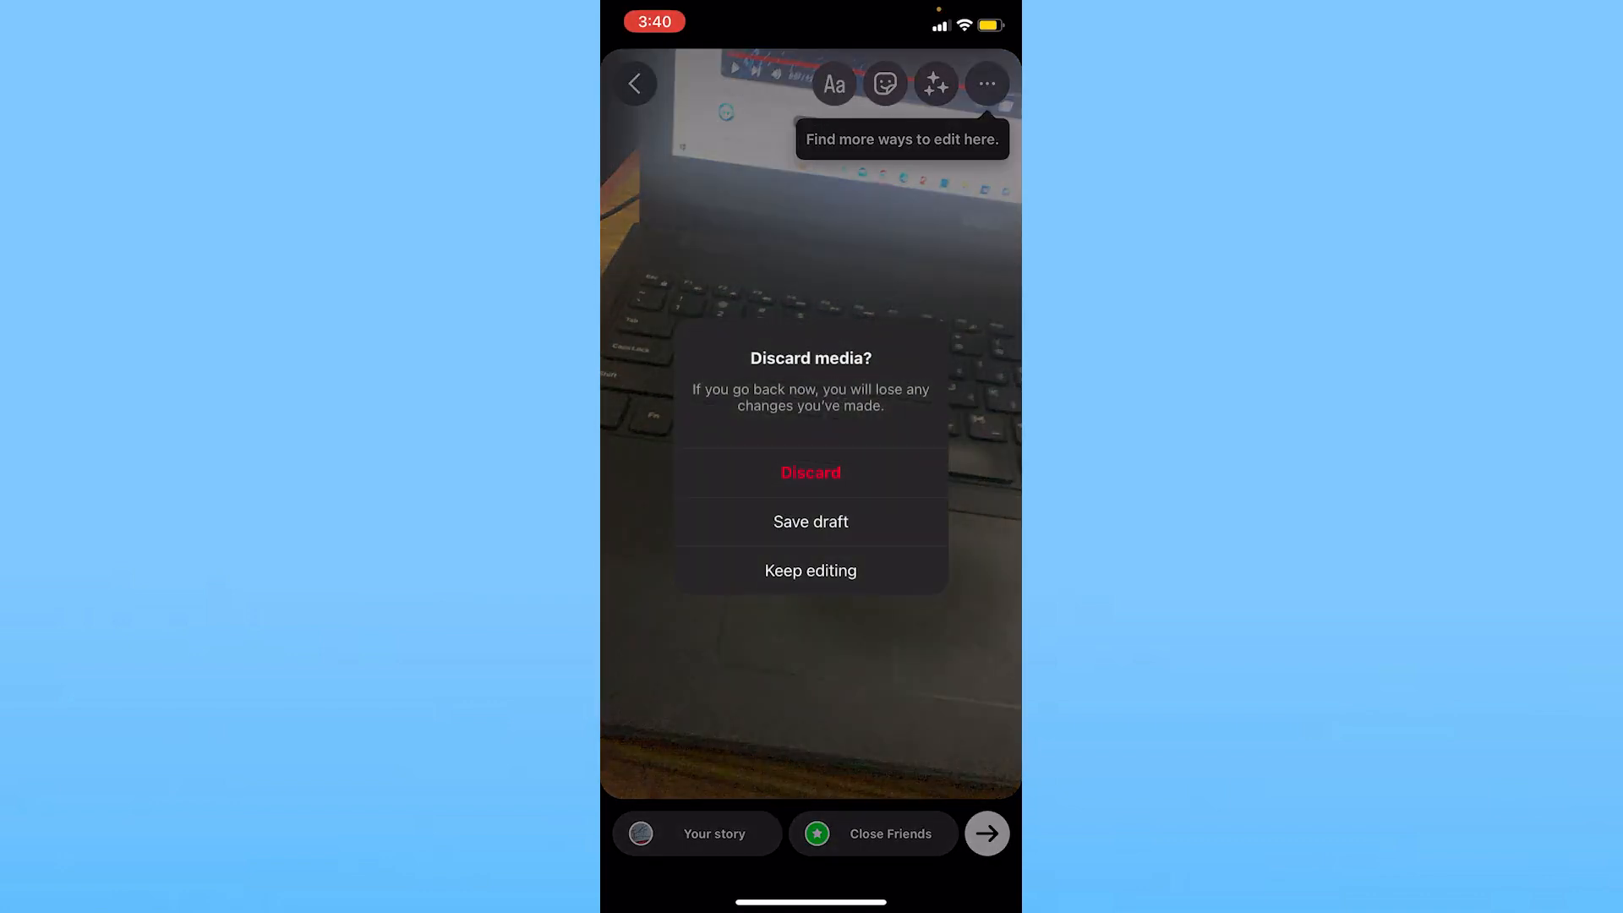
- Discard the unfinished story media and return to the home feed
click(811, 473)
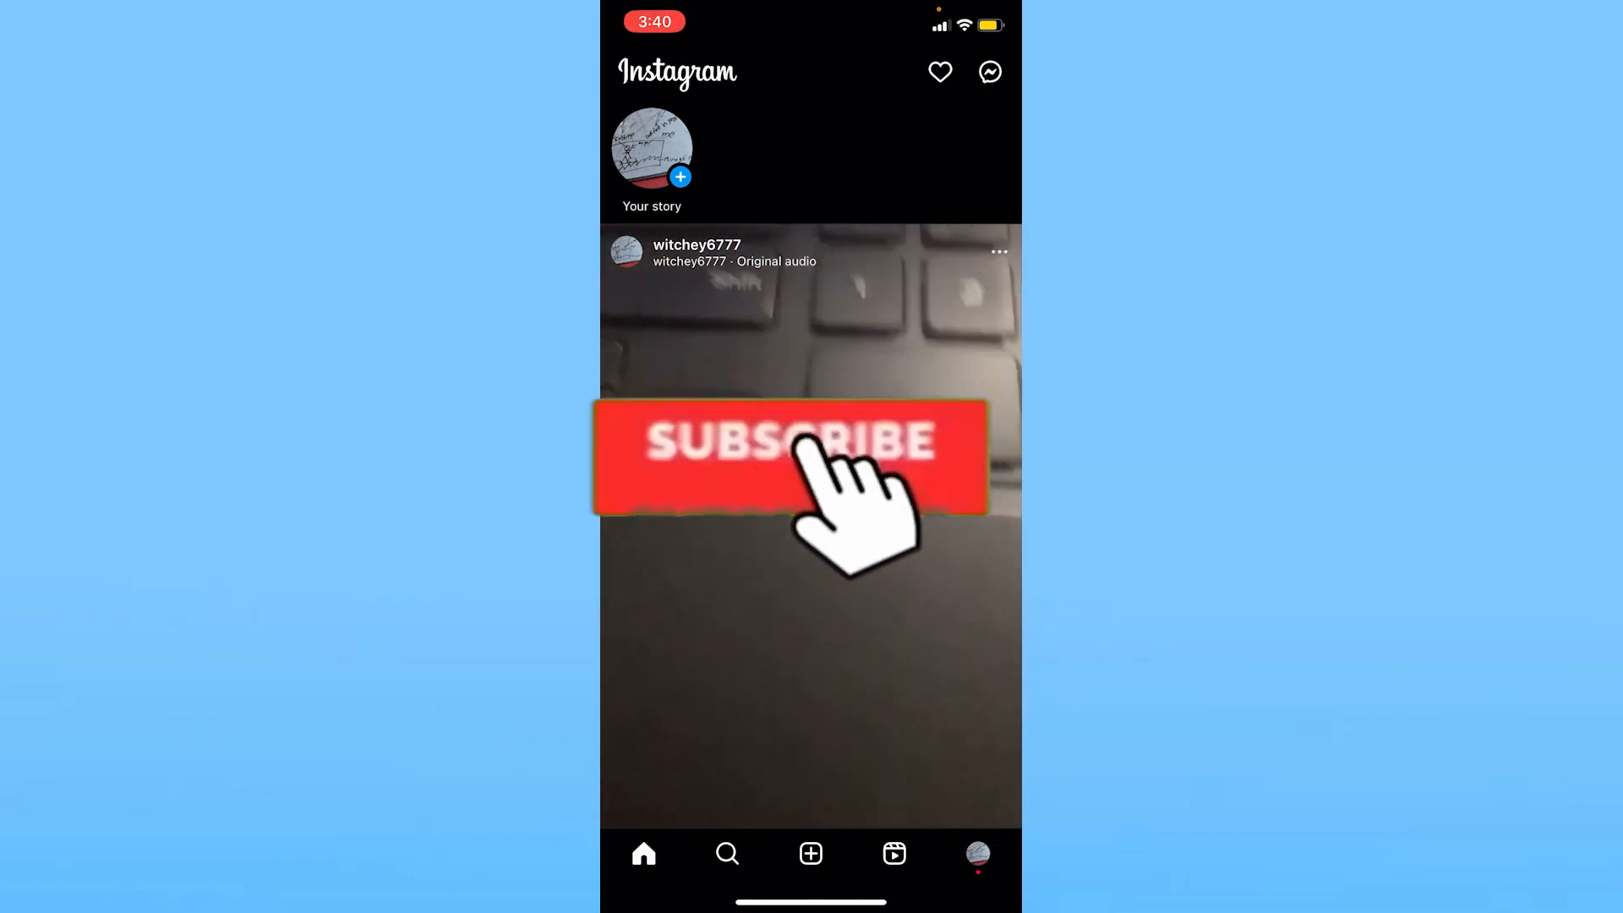
- Go to the account's own profile page from the home feed
click(825, 455)
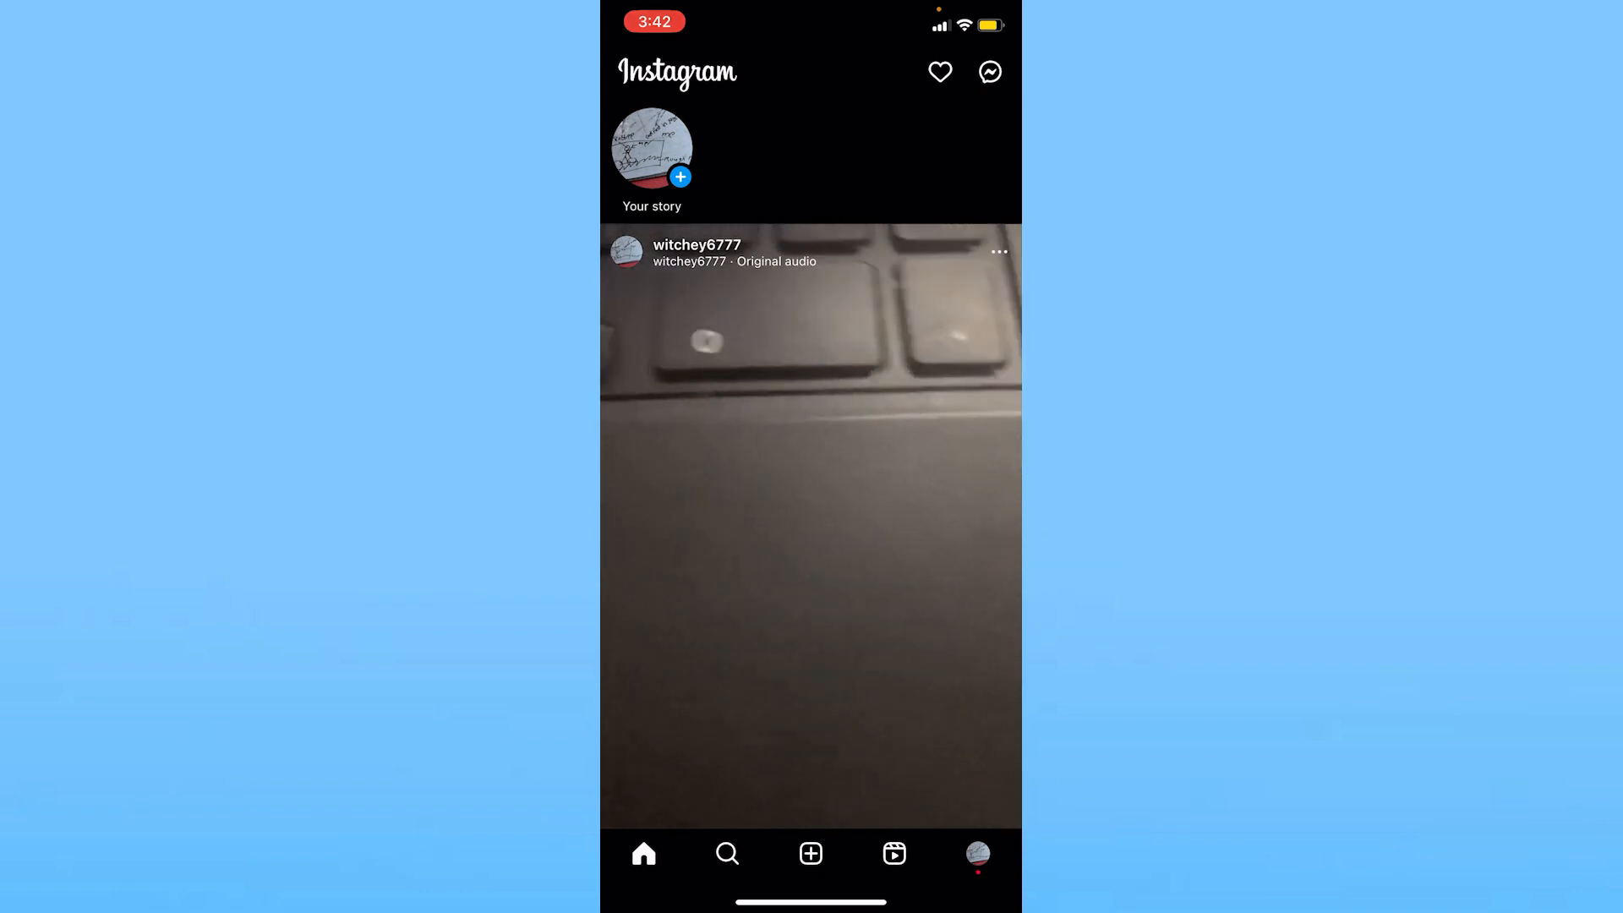
click(977, 854)
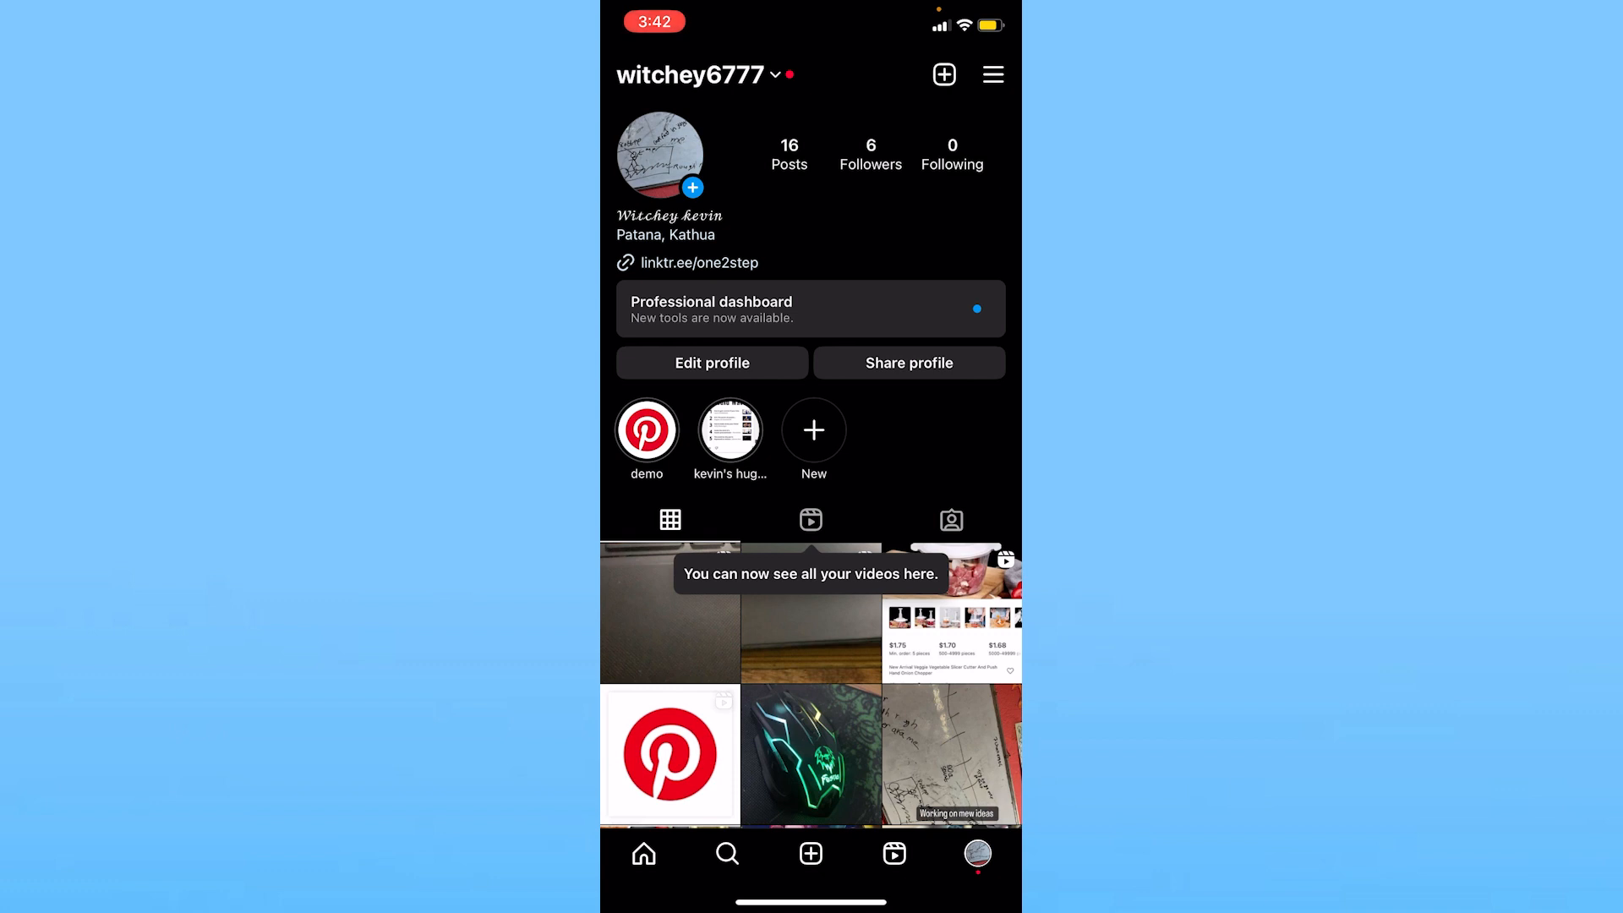
- Reach the Account section via the profile menu and Settings
click(990, 74)
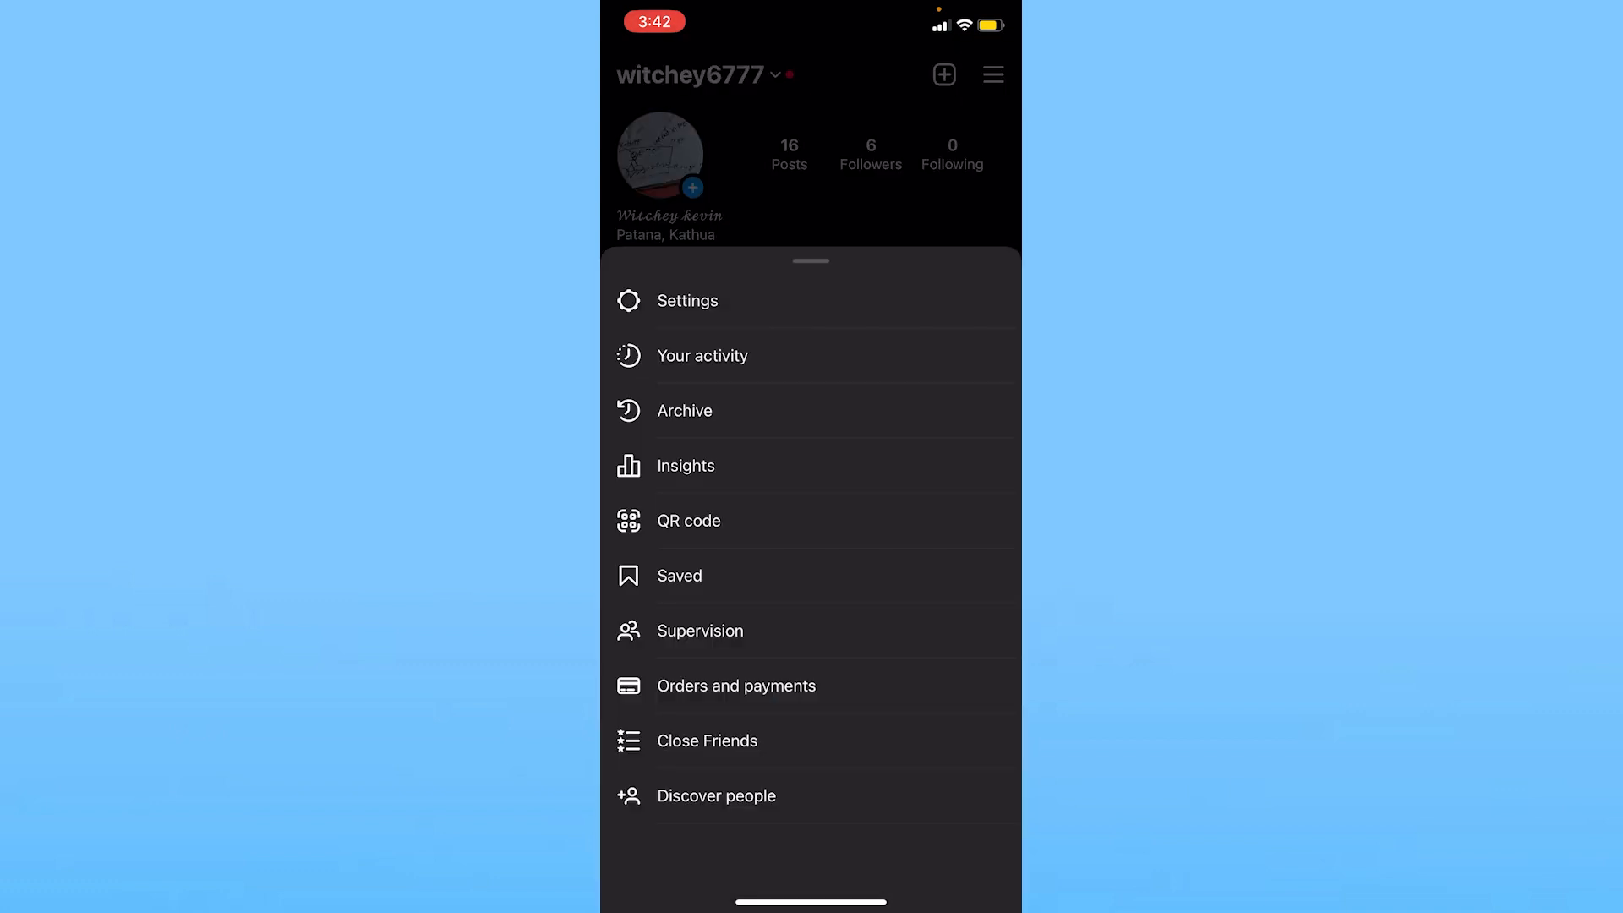
click(687, 301)
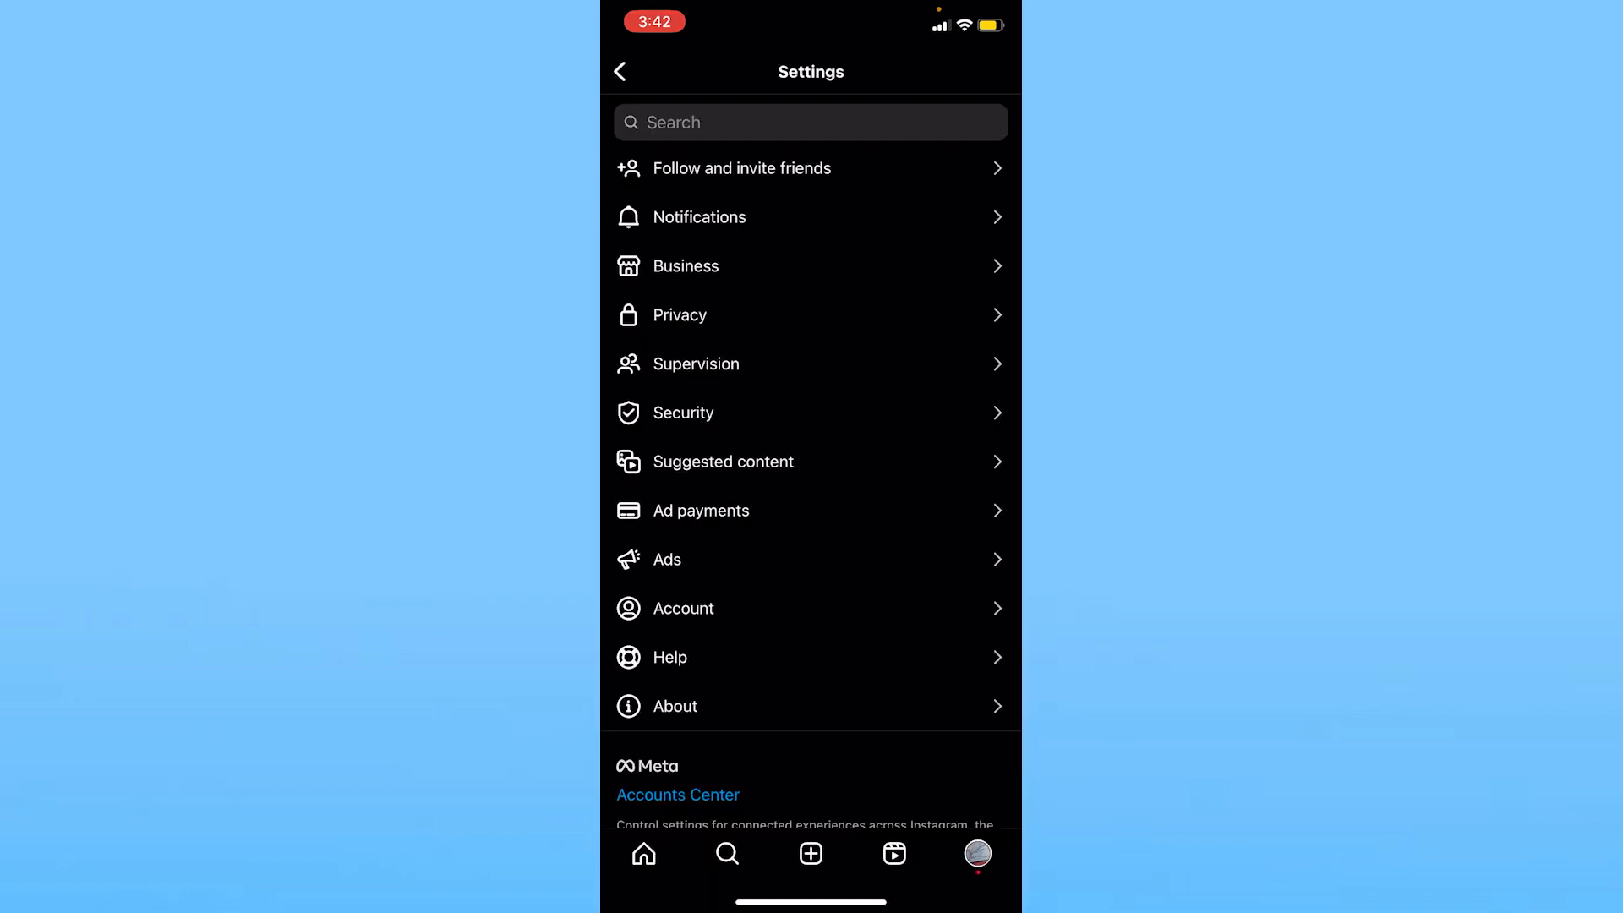
click(683, 609)
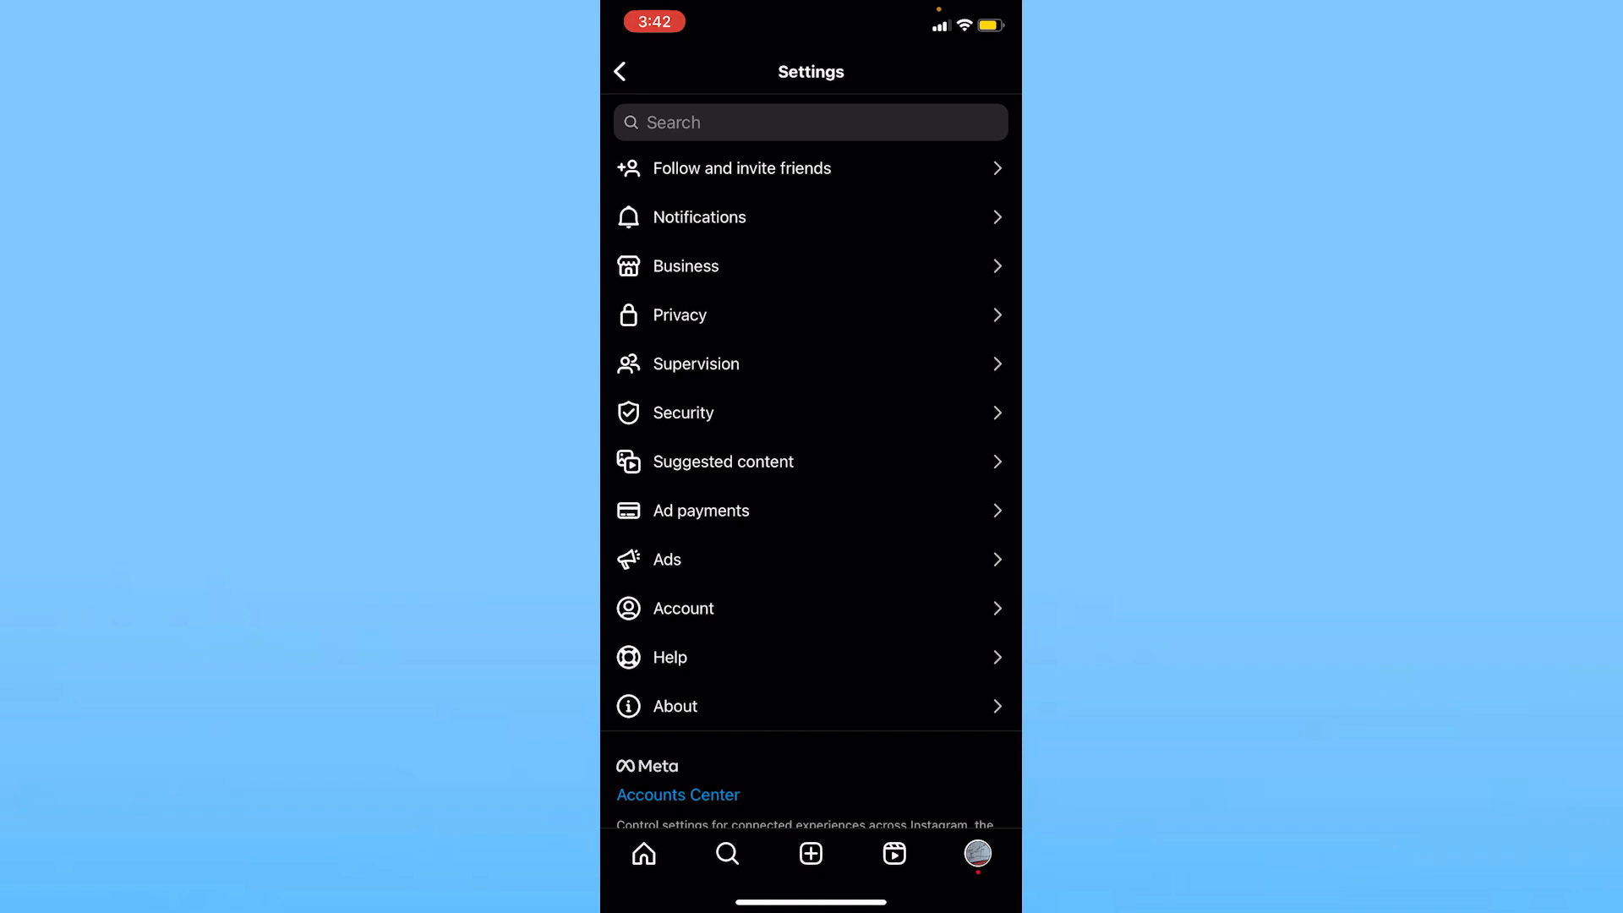
click(683, 609)
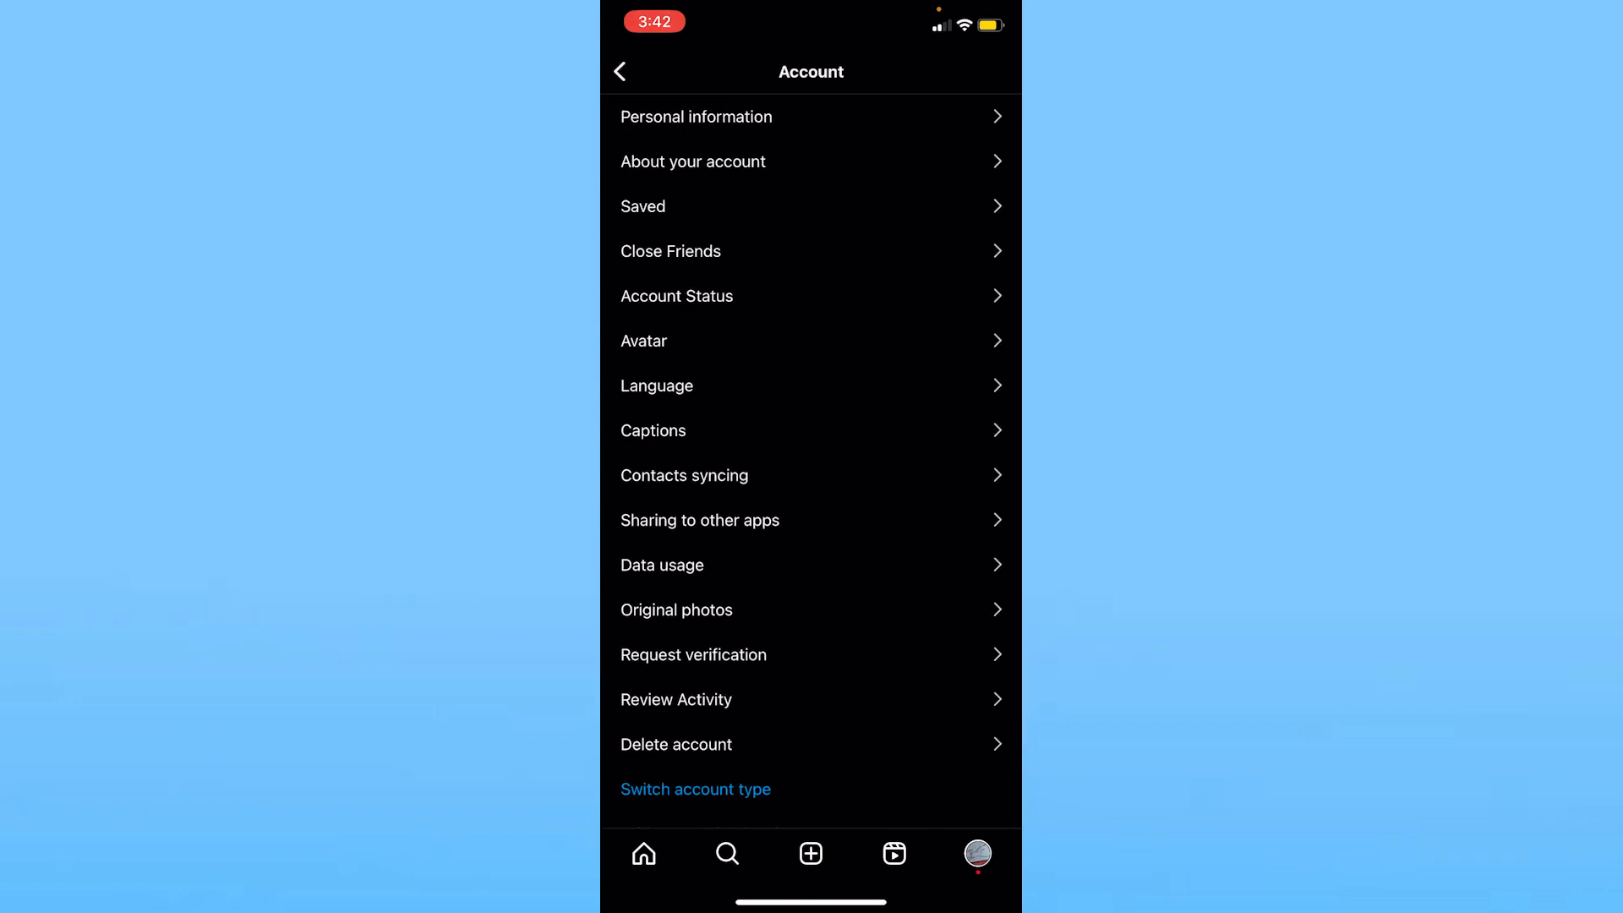
- Enter Original photos and switch Save original photos on
click(676, 610)
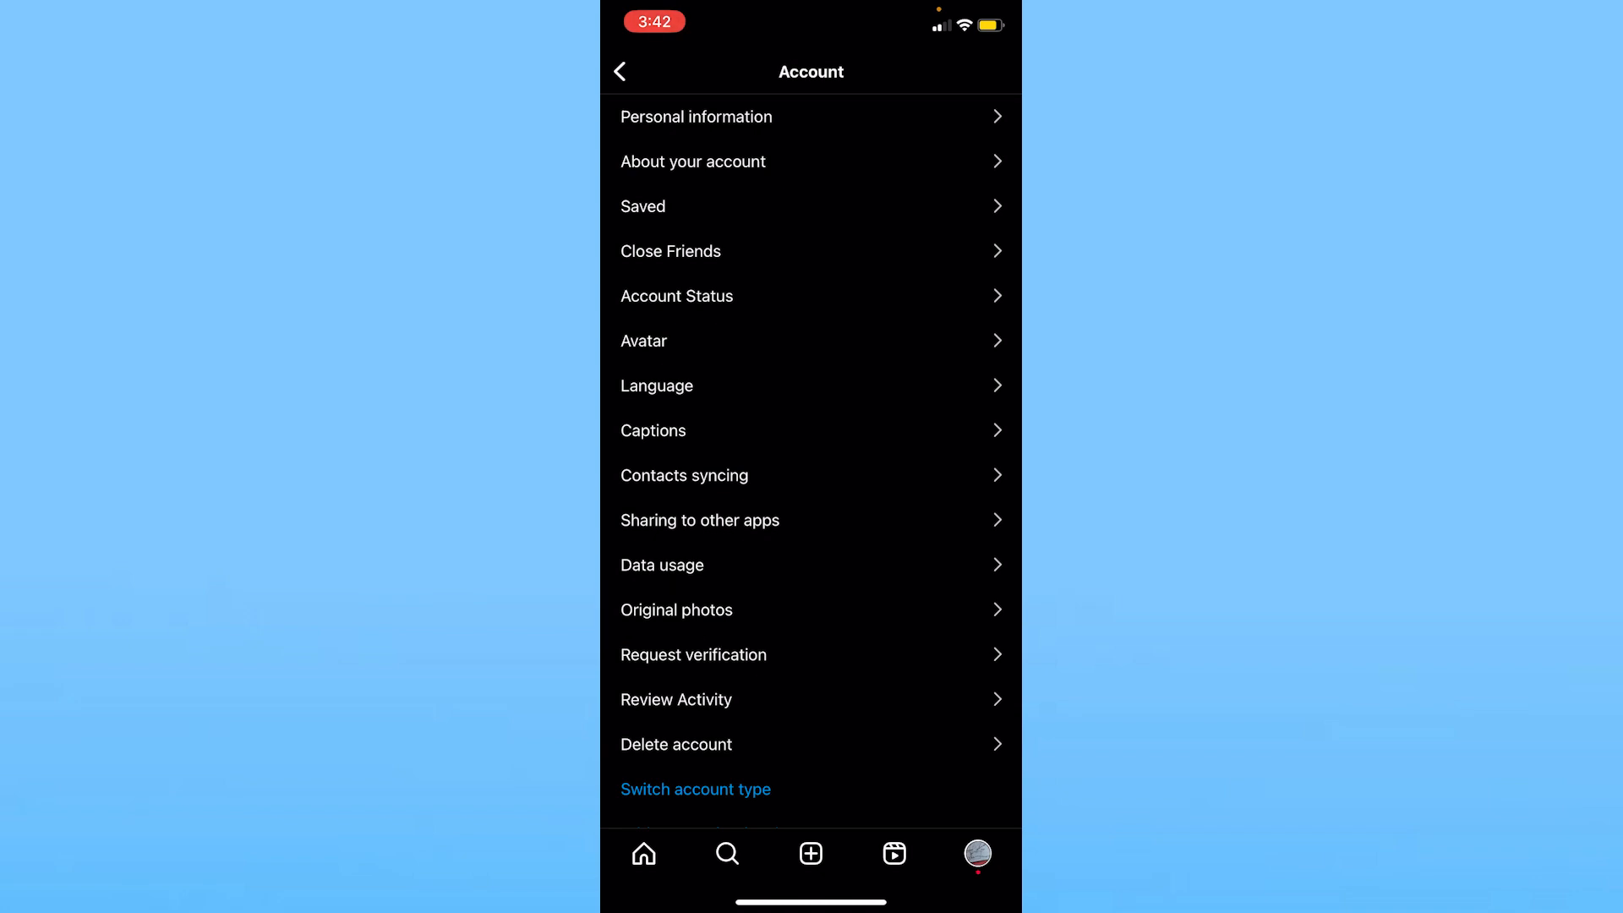
click(676, 610)
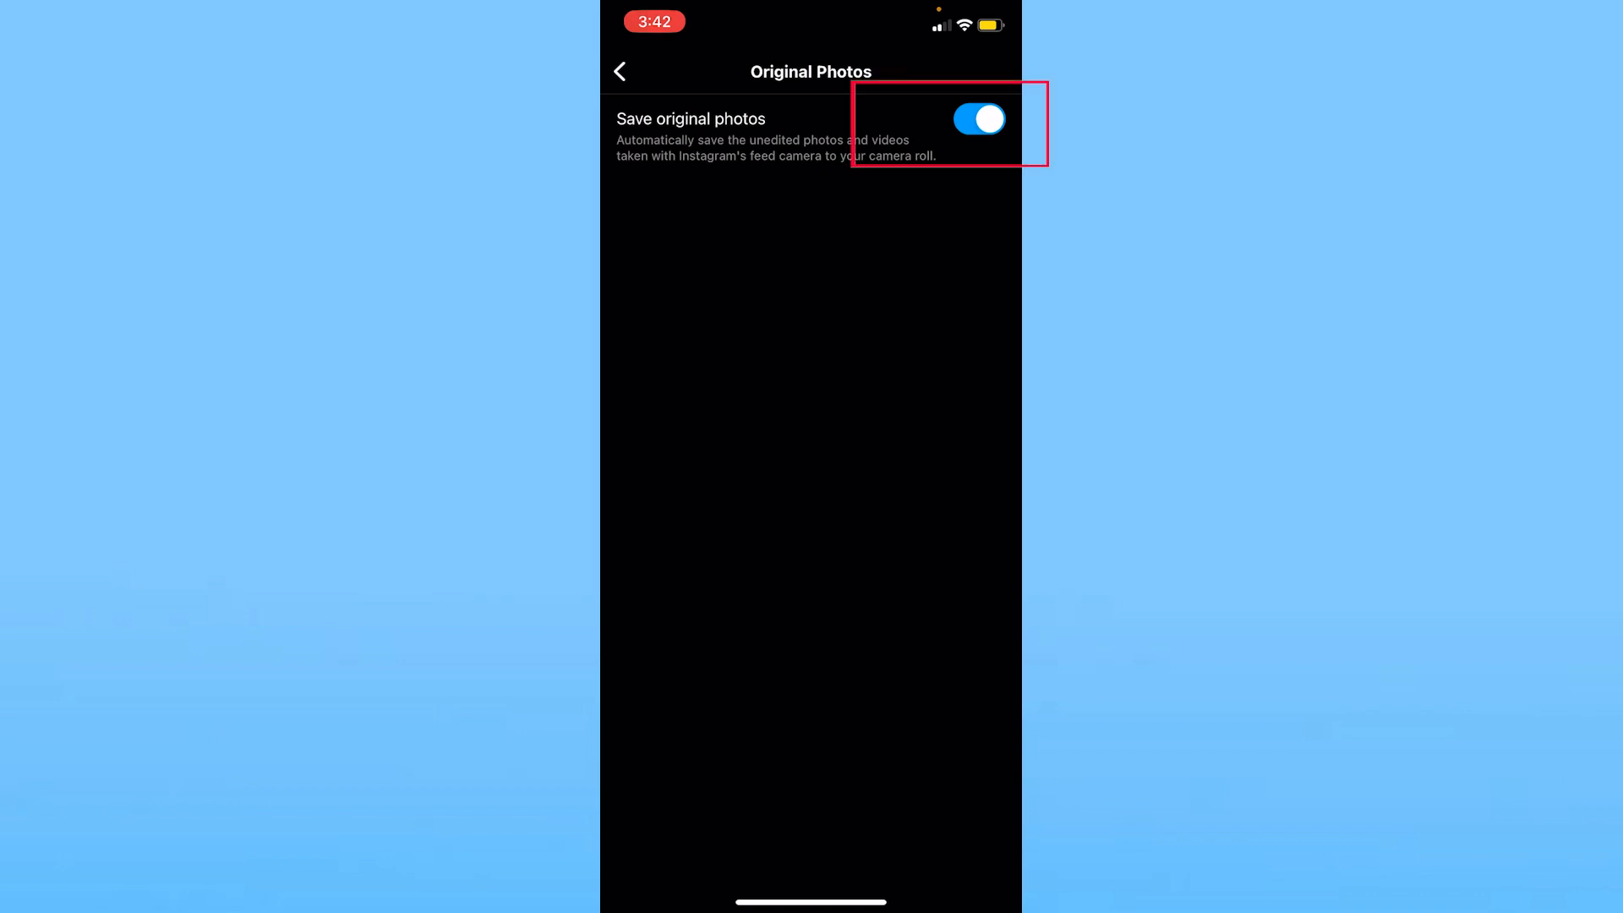
- Leave Original Photos and return to the Account settings list
click(620, 71)
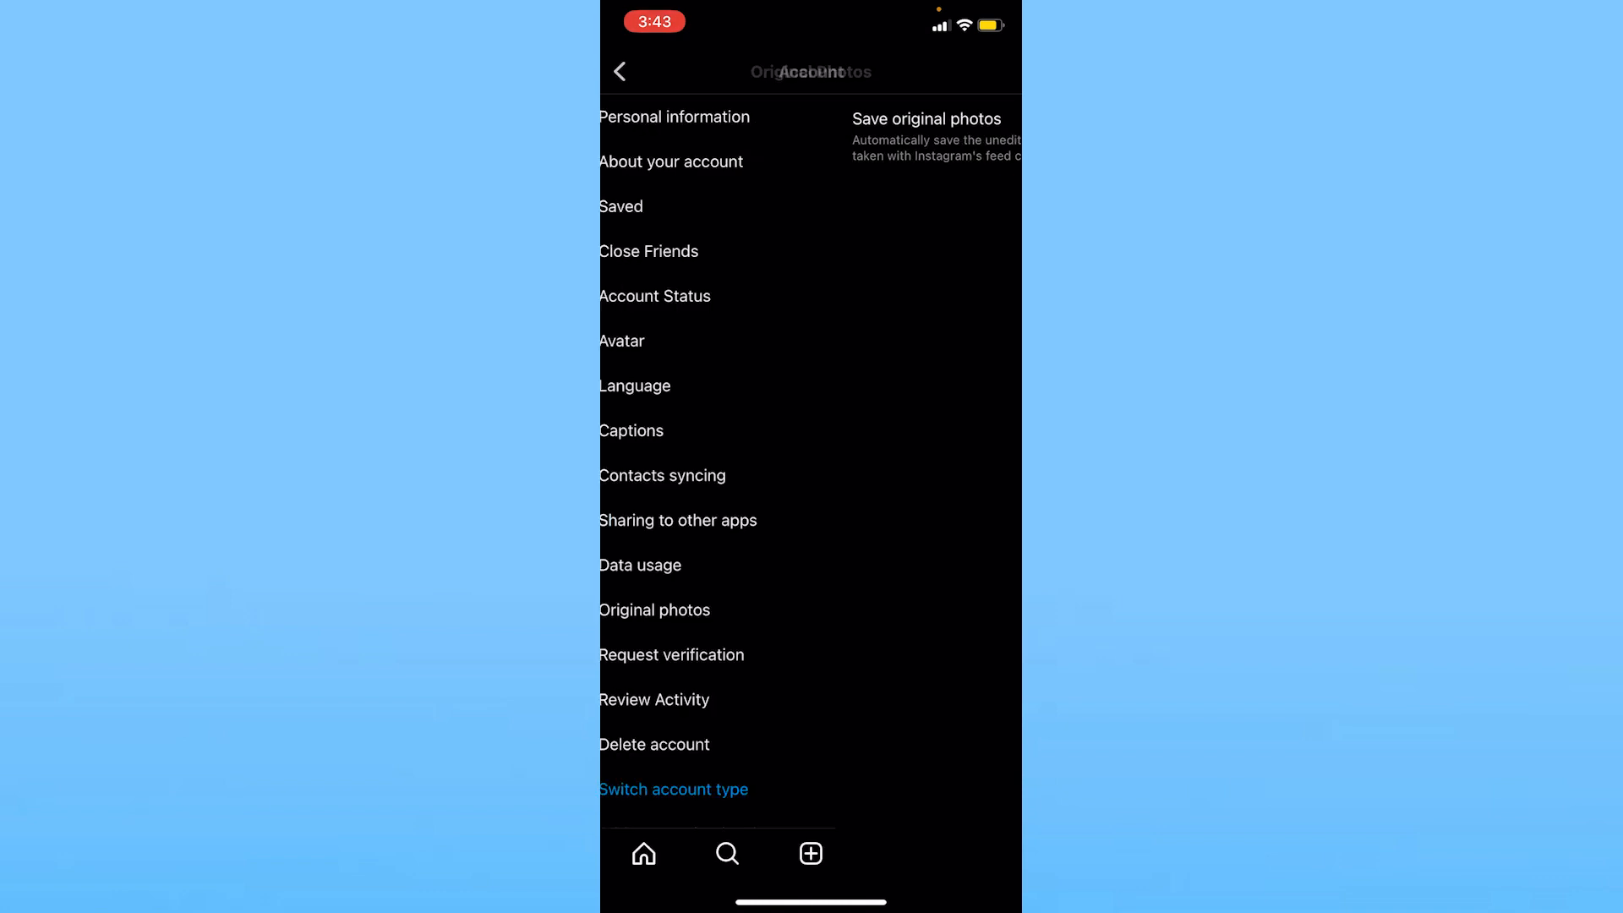
- Exit settings back to the profile page, keeping Save original photos on
click(622, 71)
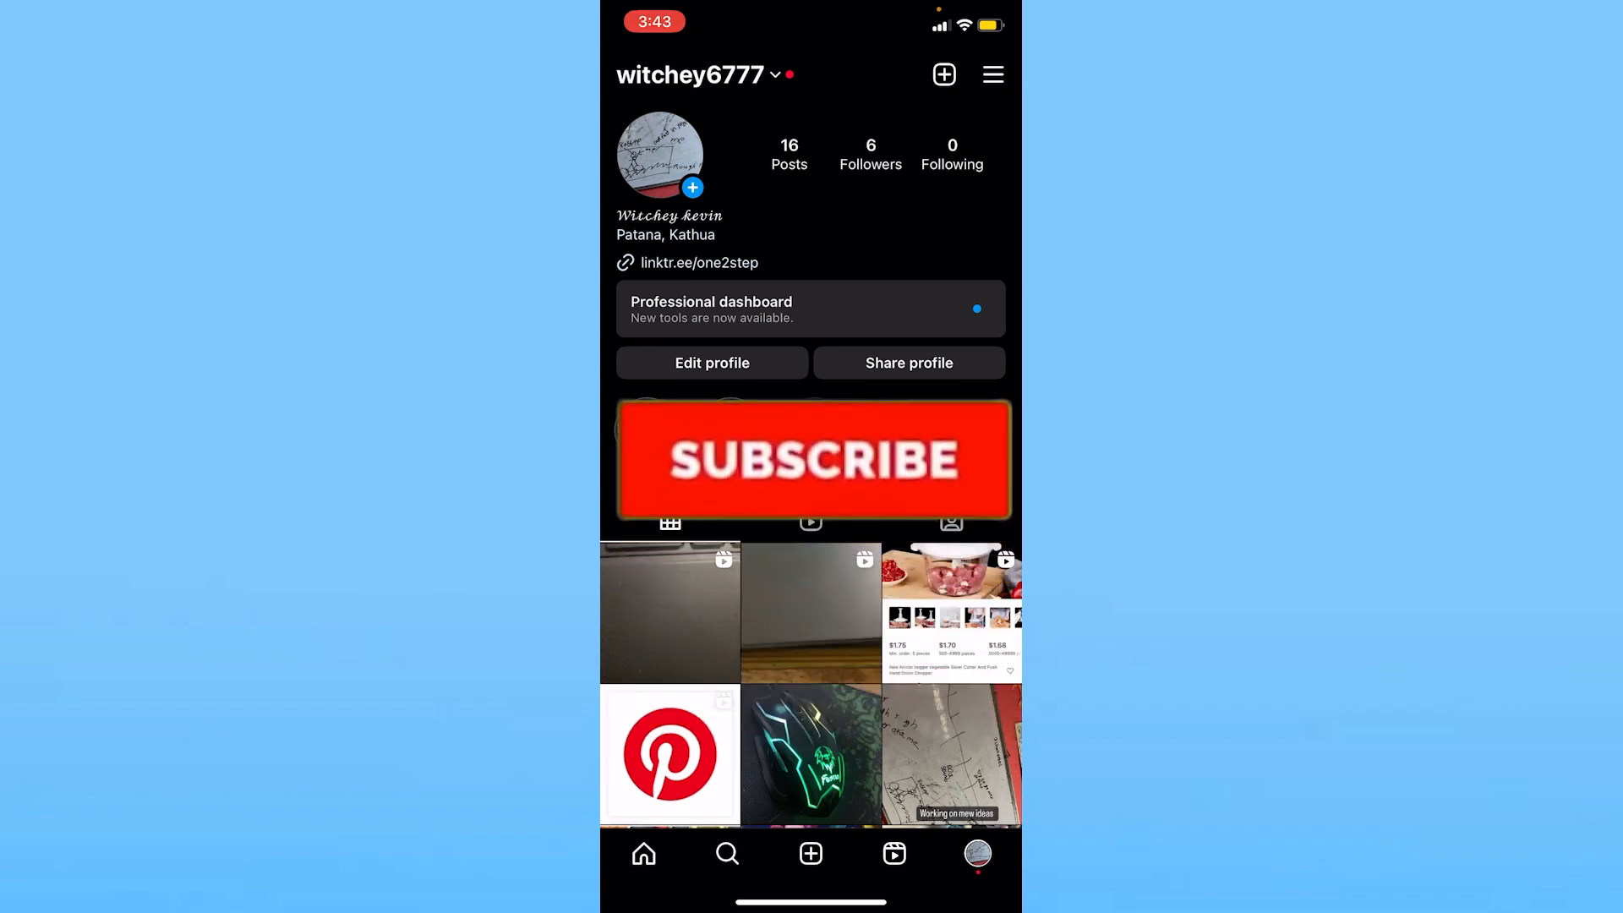
click(811, 460)
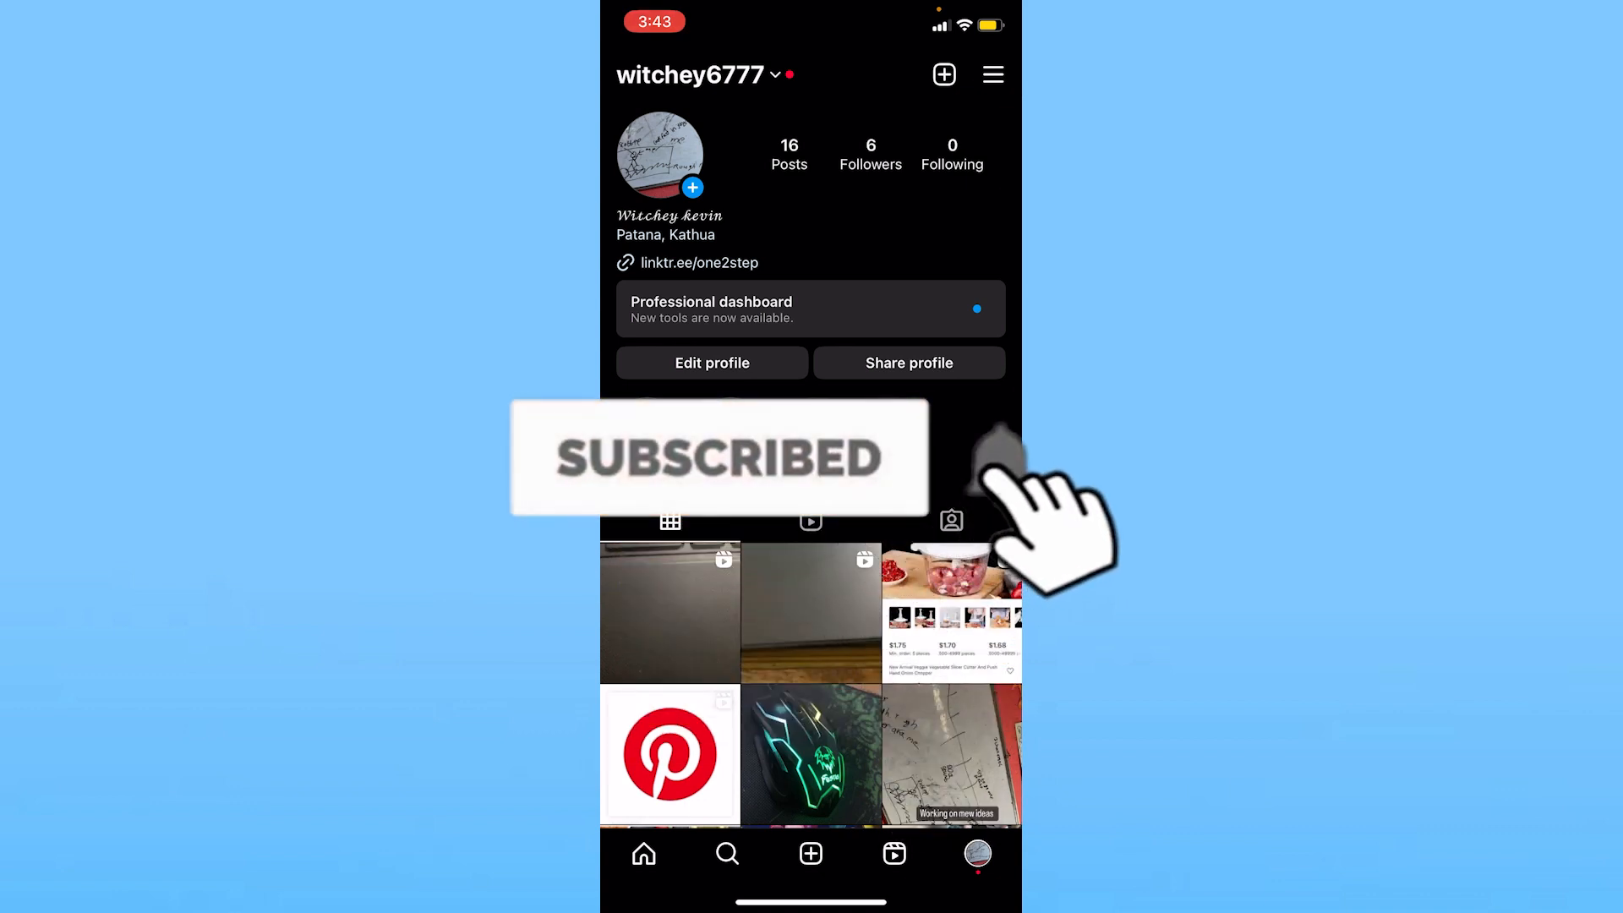